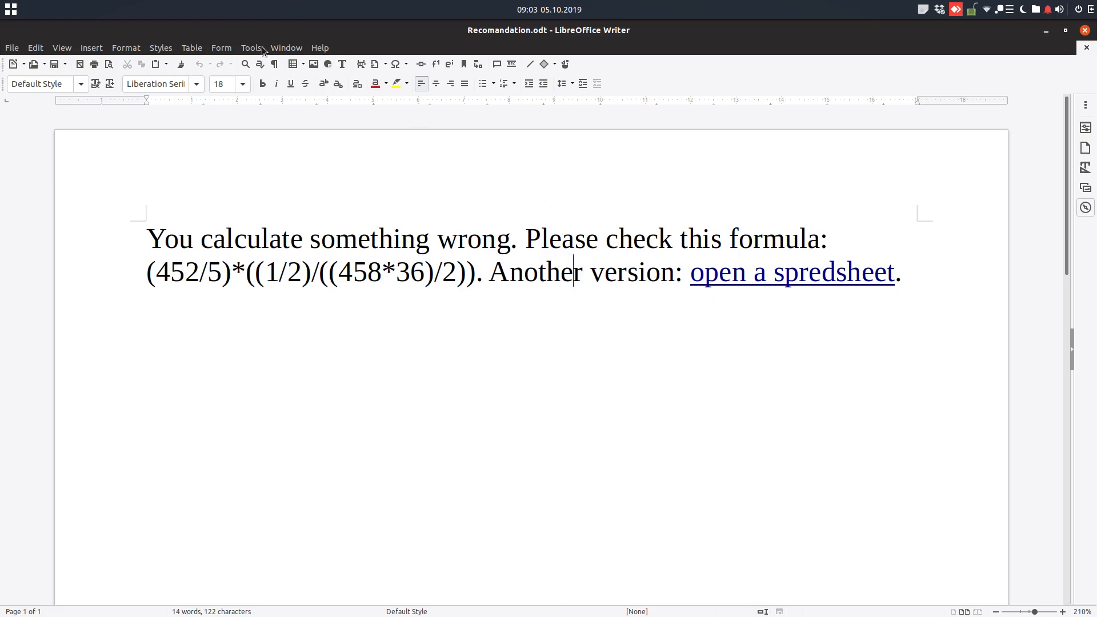
mouse_move(712, 275)
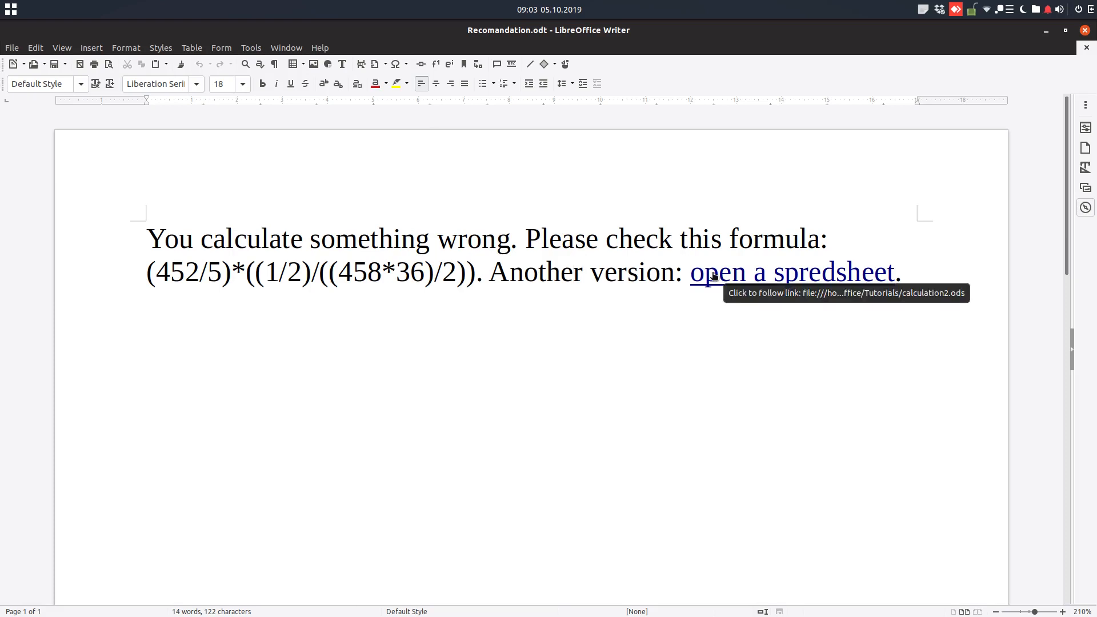
Follow the 'open a spredsheet' hyperlink to calculation2.ods.
click(573, 272)
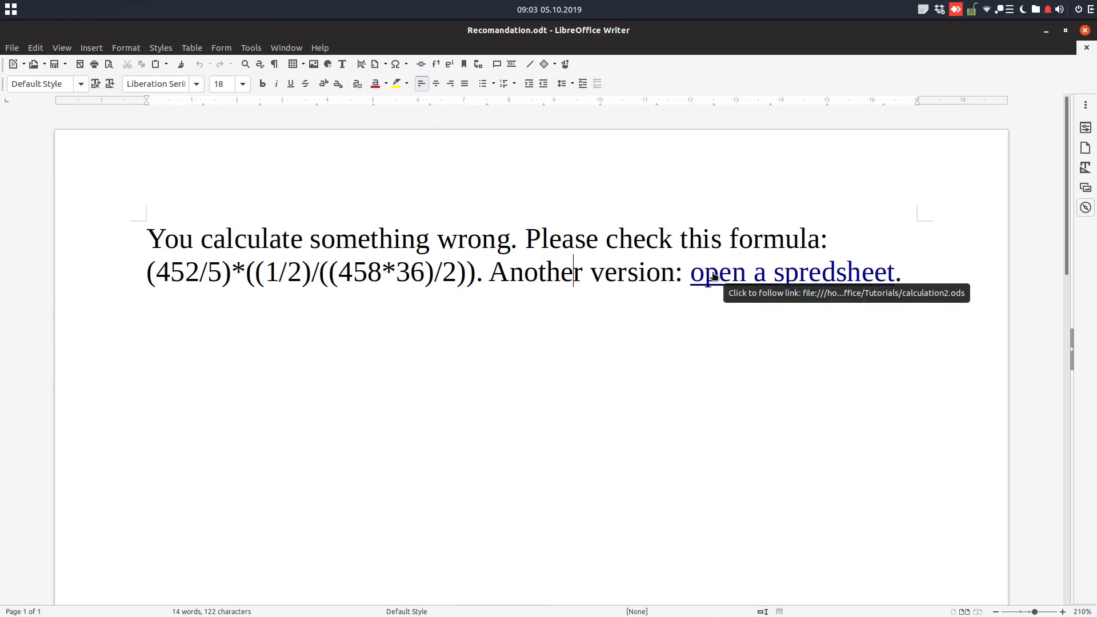
click(791, 272)
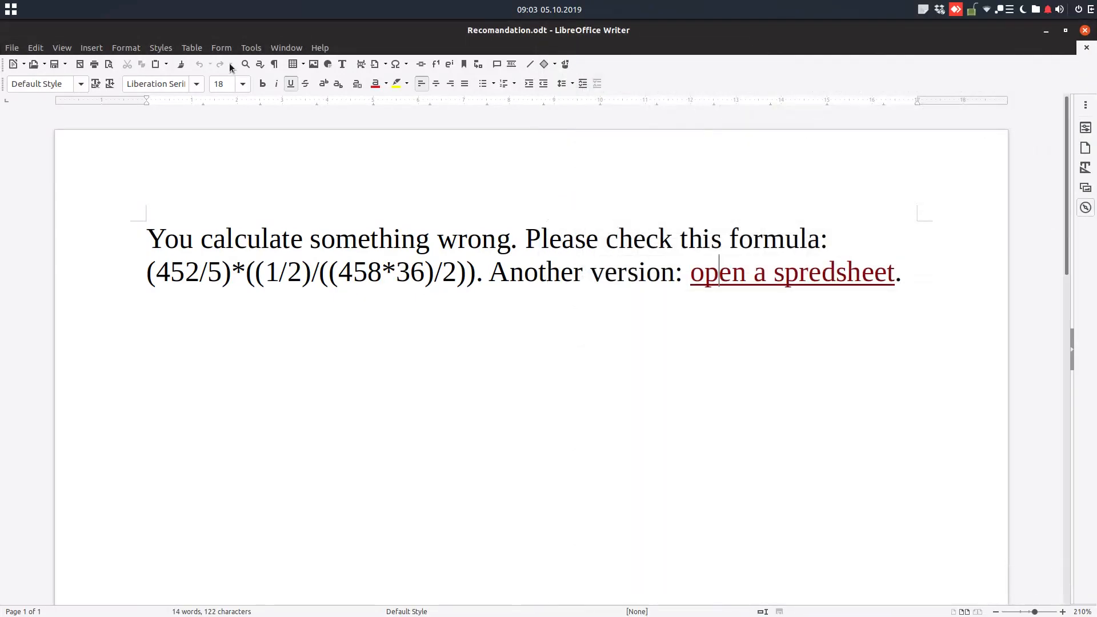
Enable 'Ctrl-click required to follow hyperlinks' in the security options and close Options.
click(249, 48)
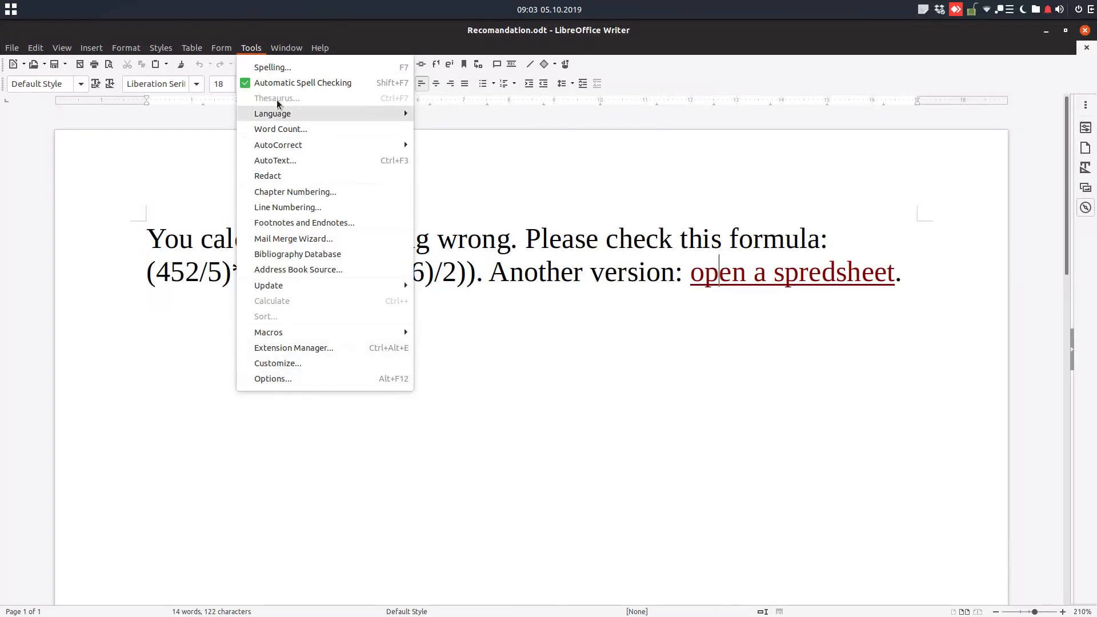
click(272, 378)
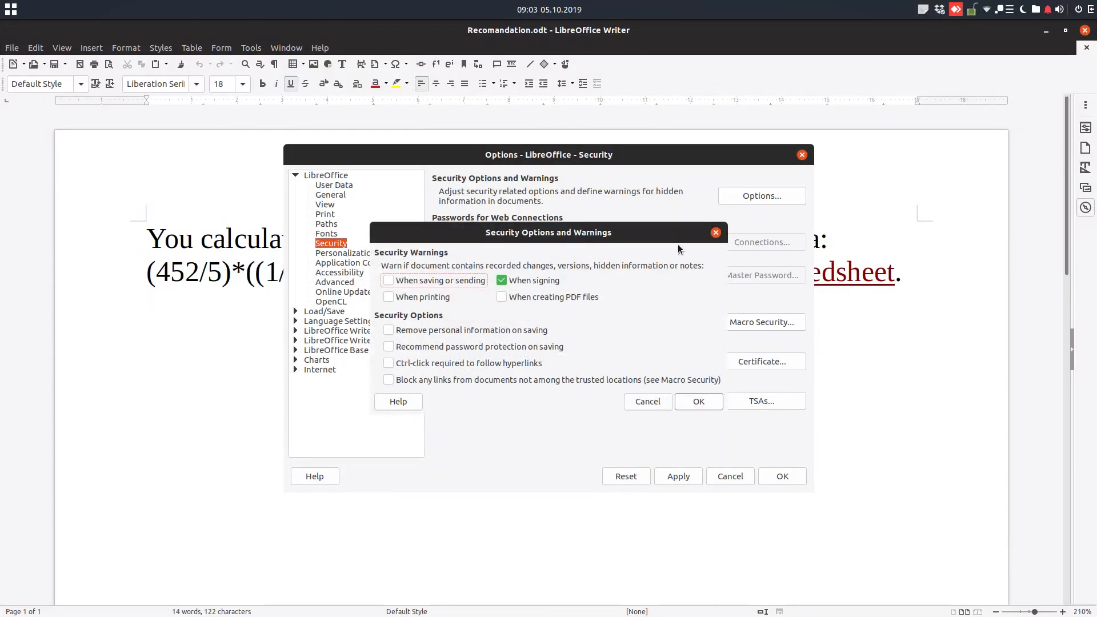
click(389, 364)
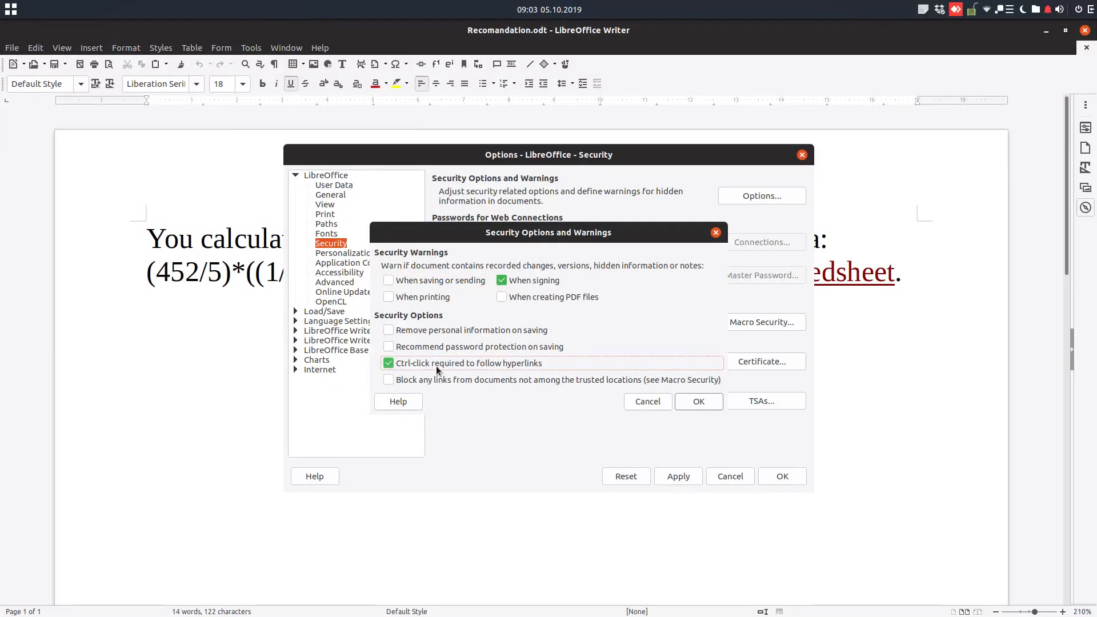
click(697, 401)
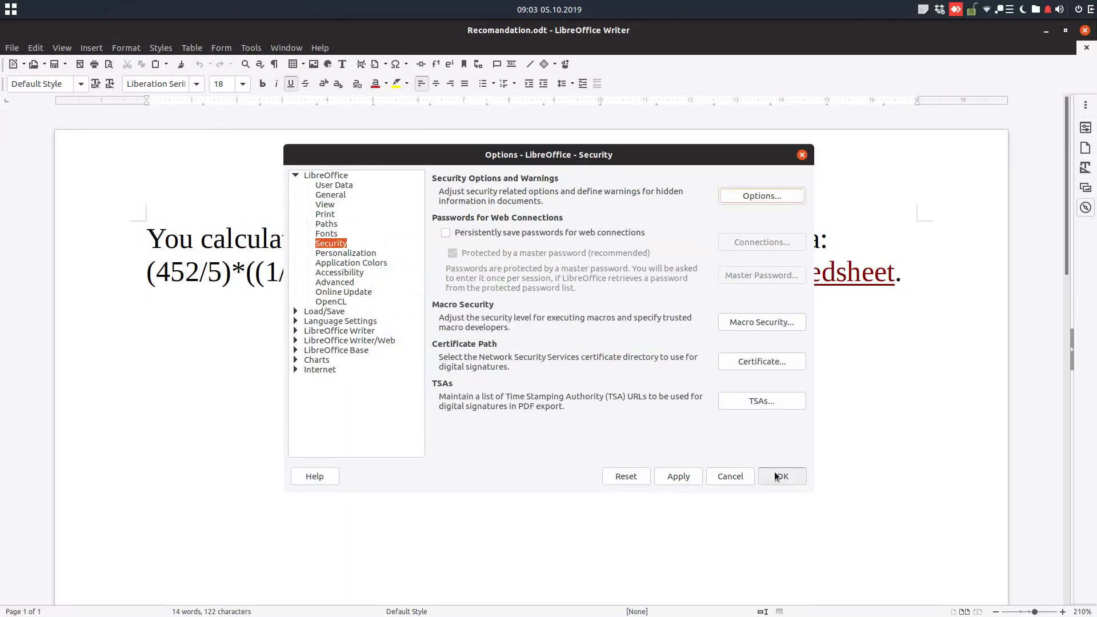
click(782, 476)
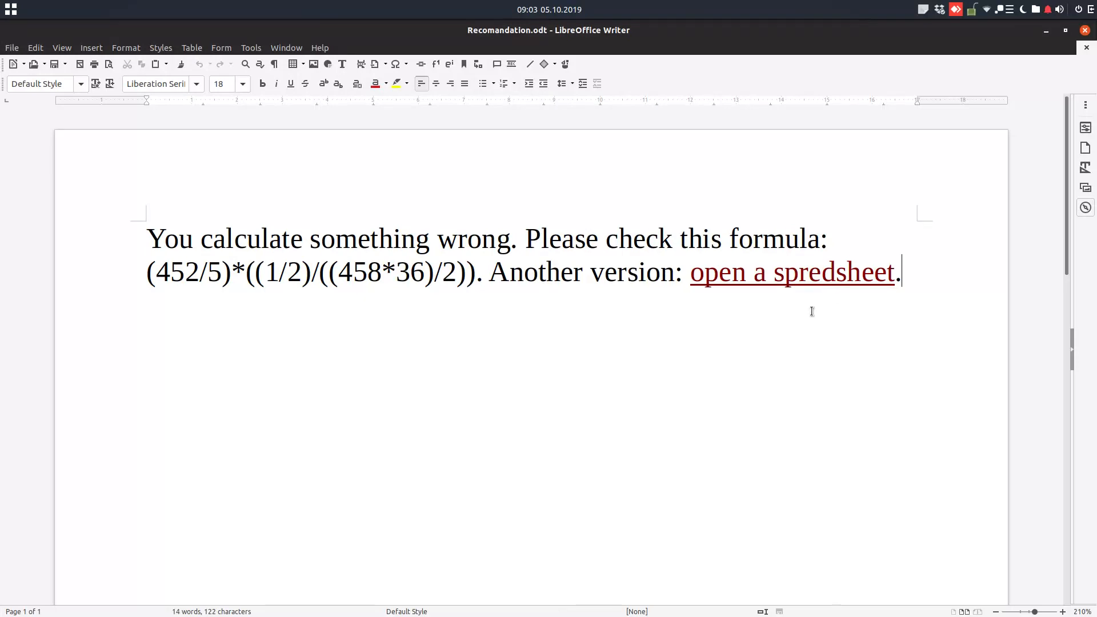
mouse_move(776, 272)
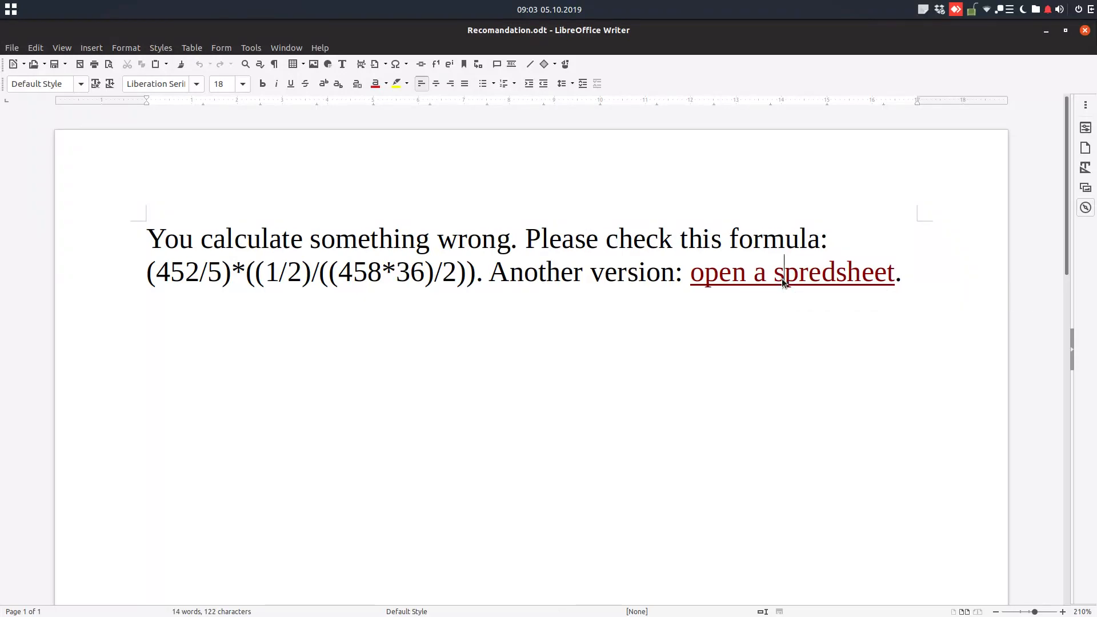
click(791, 271)
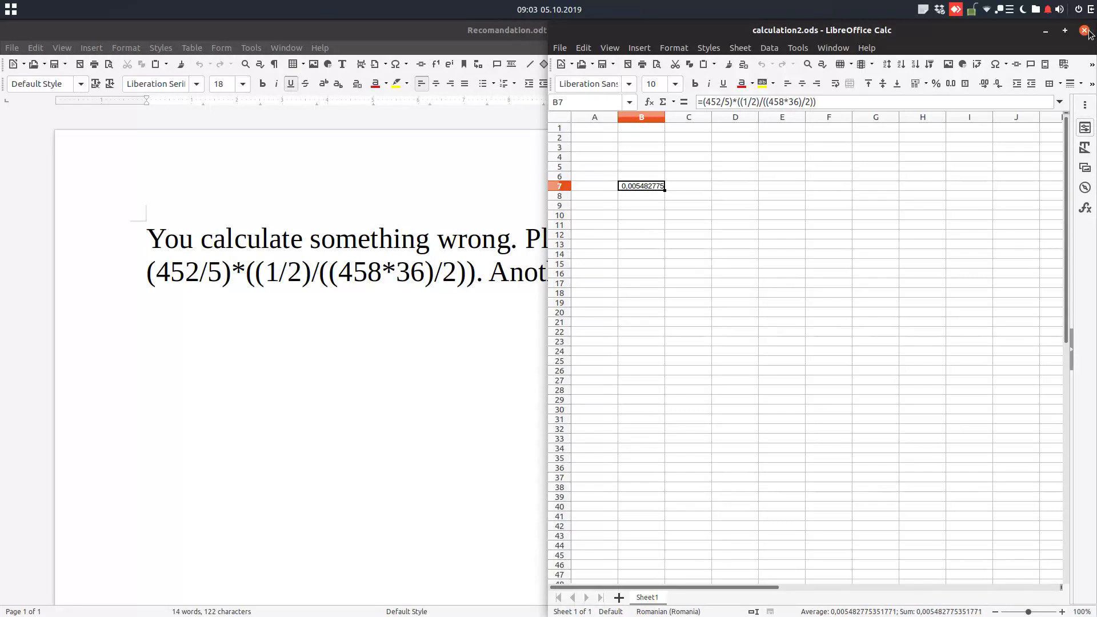
click(1089, 30)
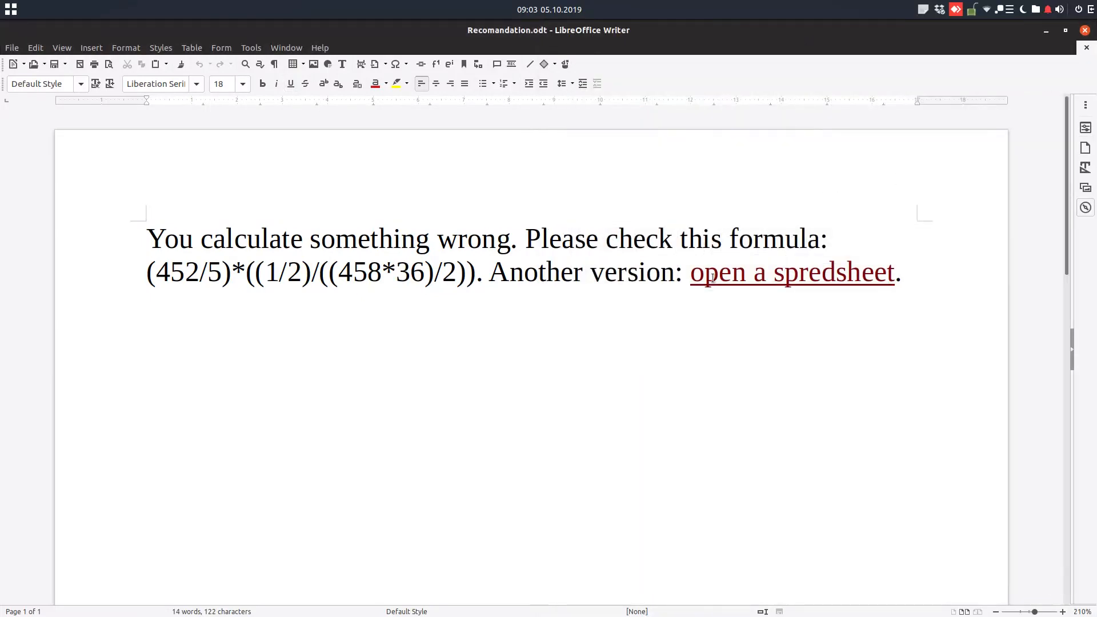
click(249, 48)
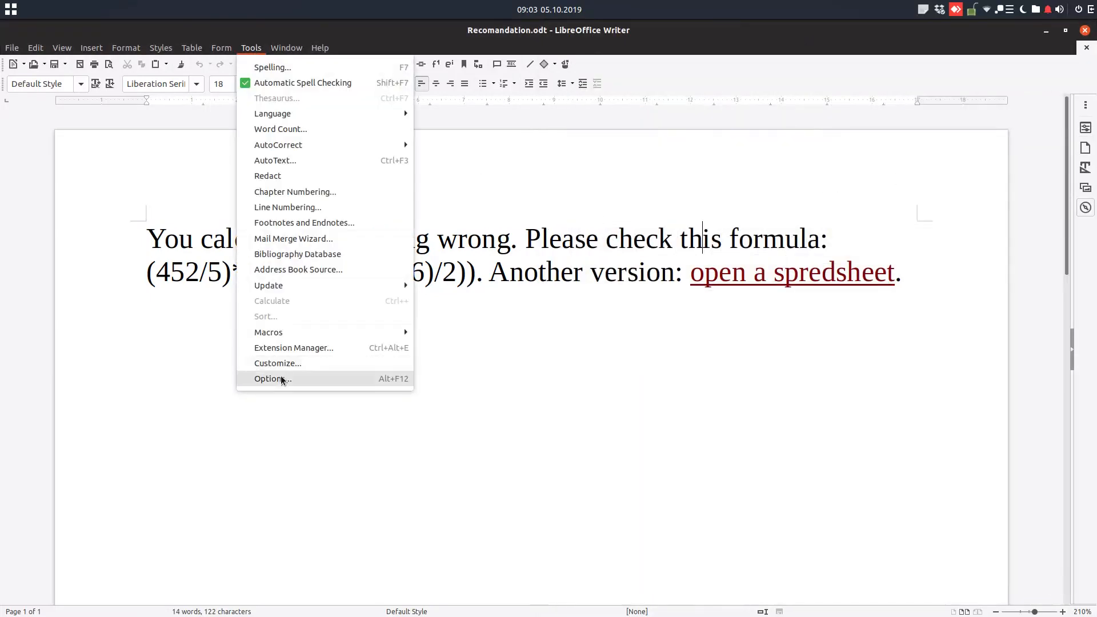
click(272, 378)
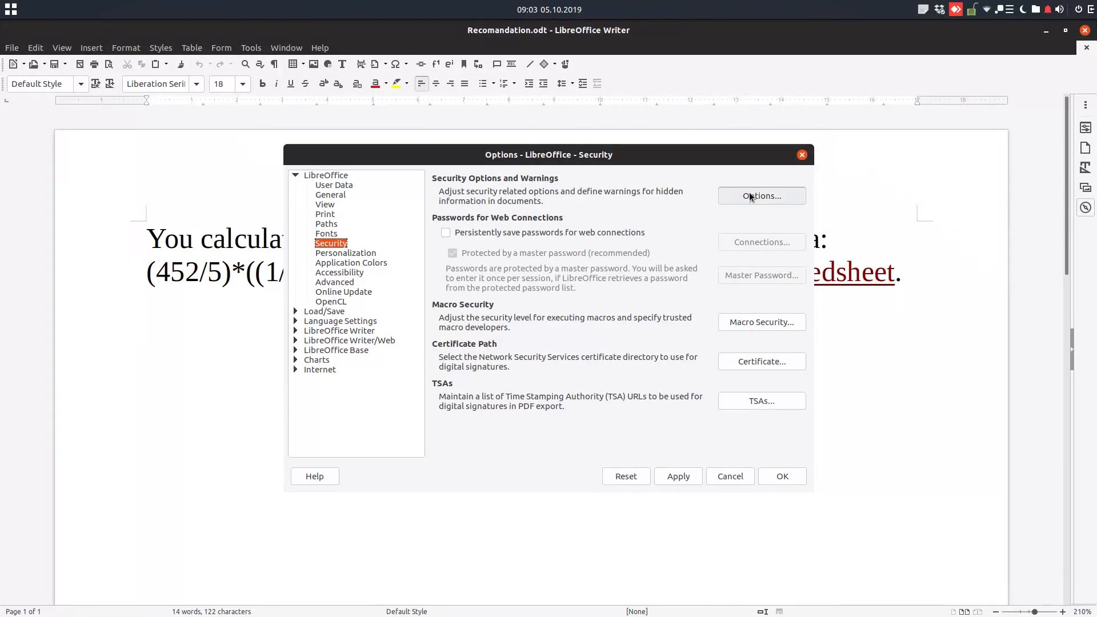
click(761, 195)
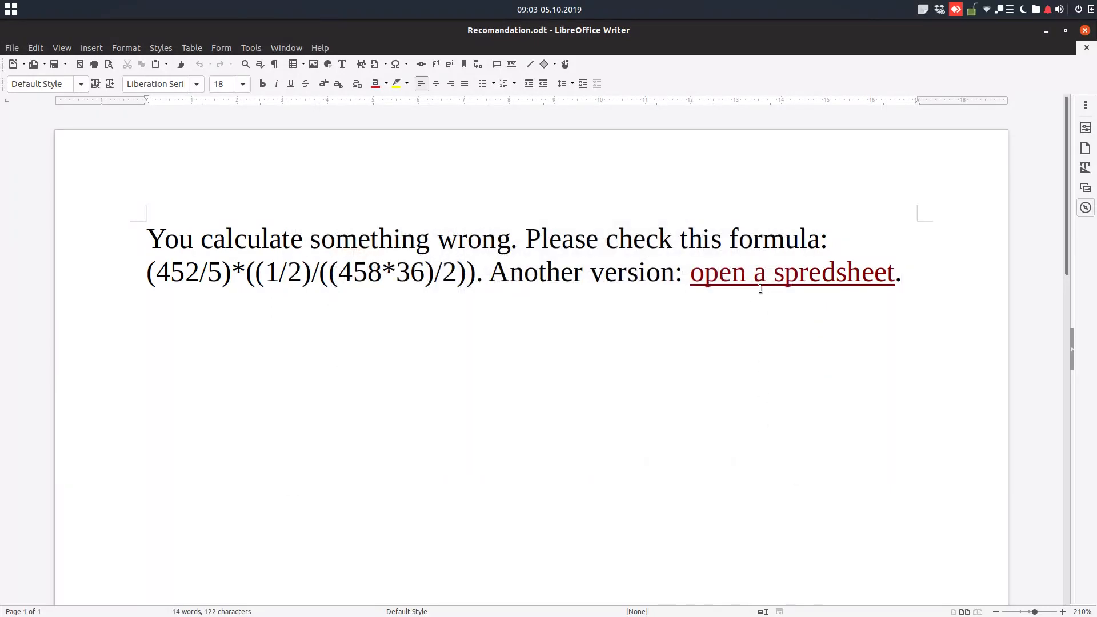
Try placing the cursor in the link text and dismiss its context menu.
click(903, 272)
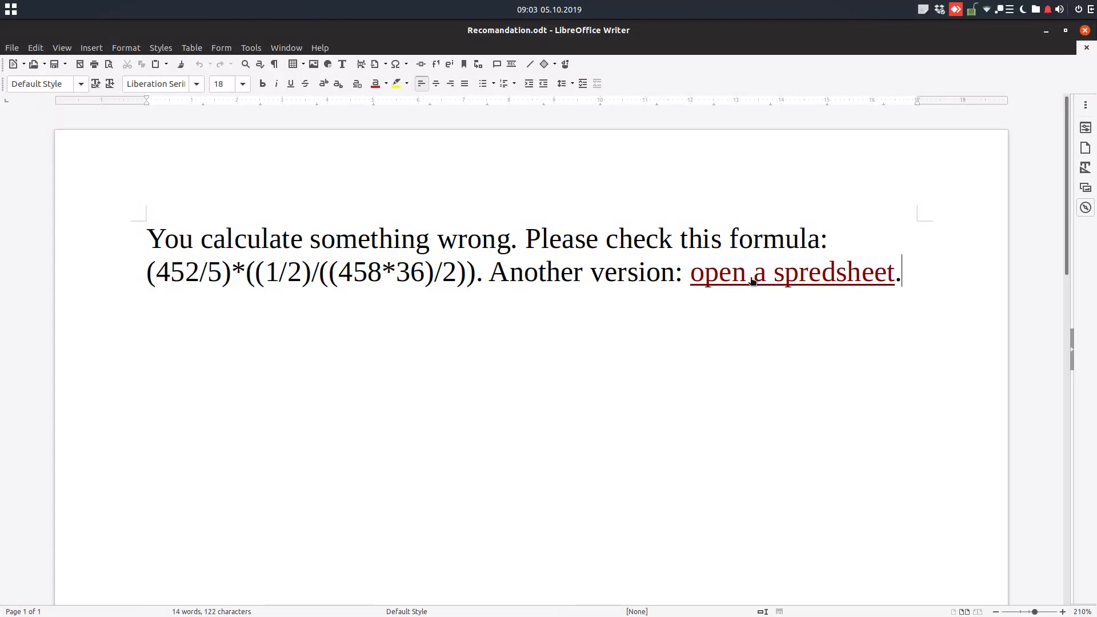
click(574, 272)
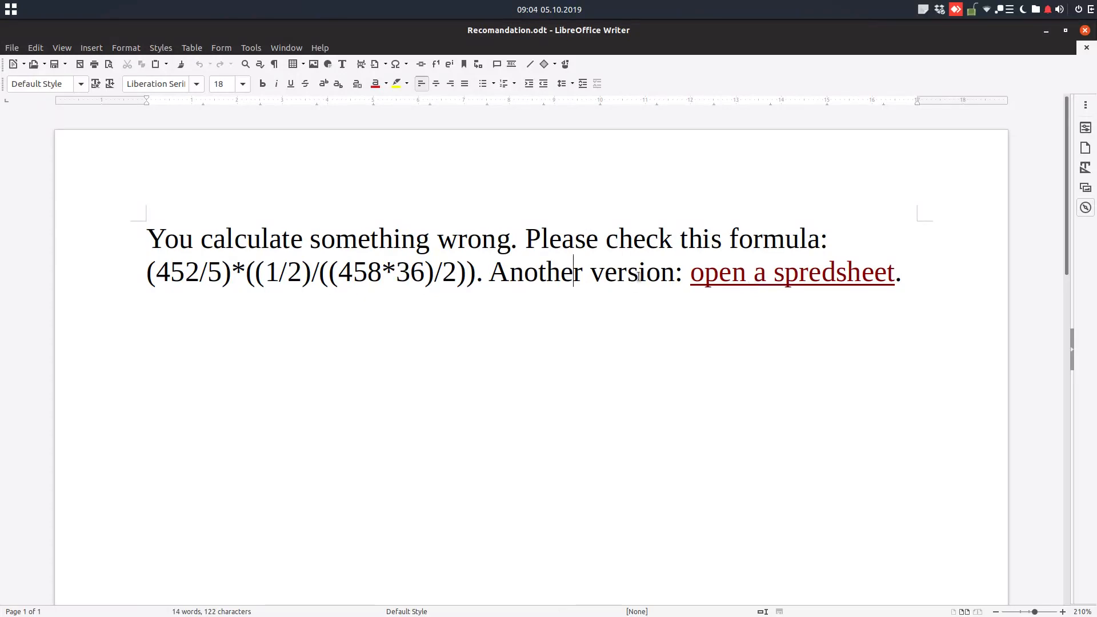
click(791, 272)
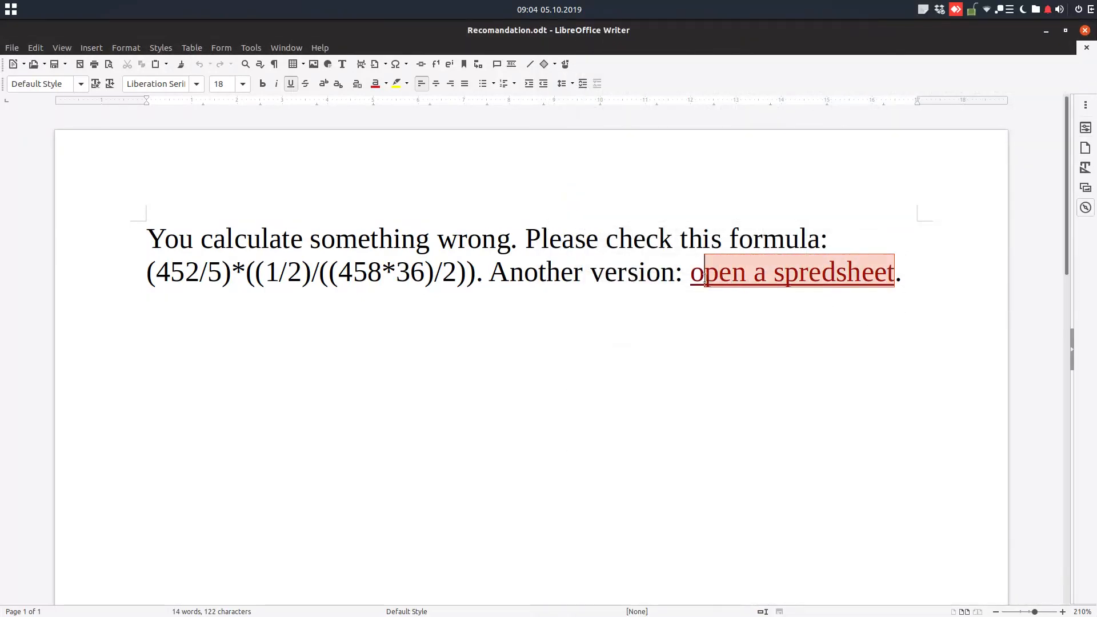
right_click(692, 272)
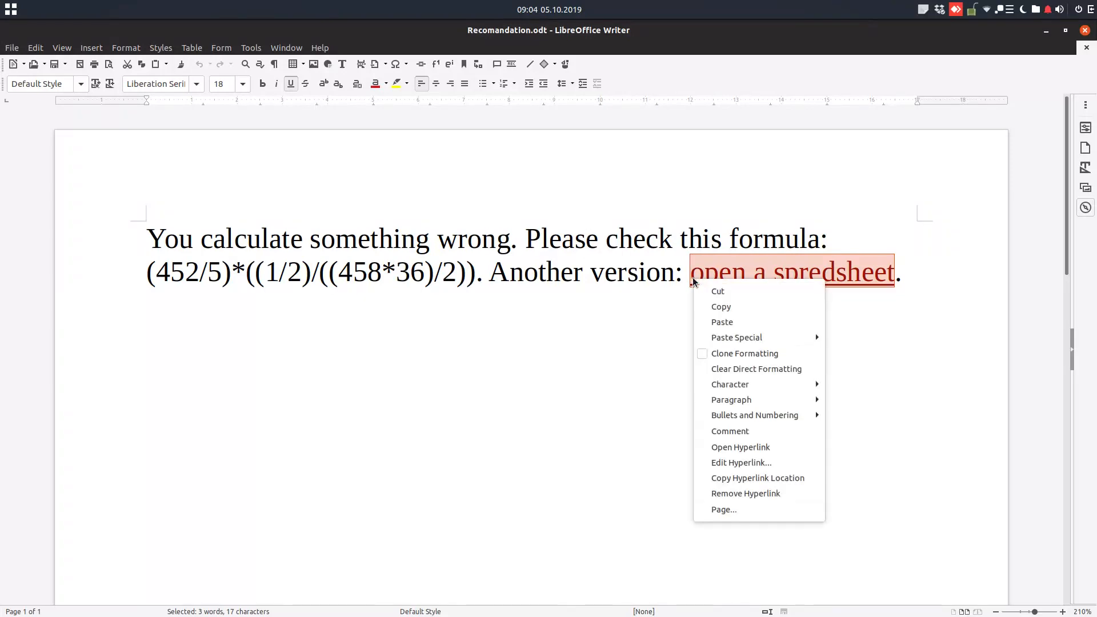
click(741, 462)
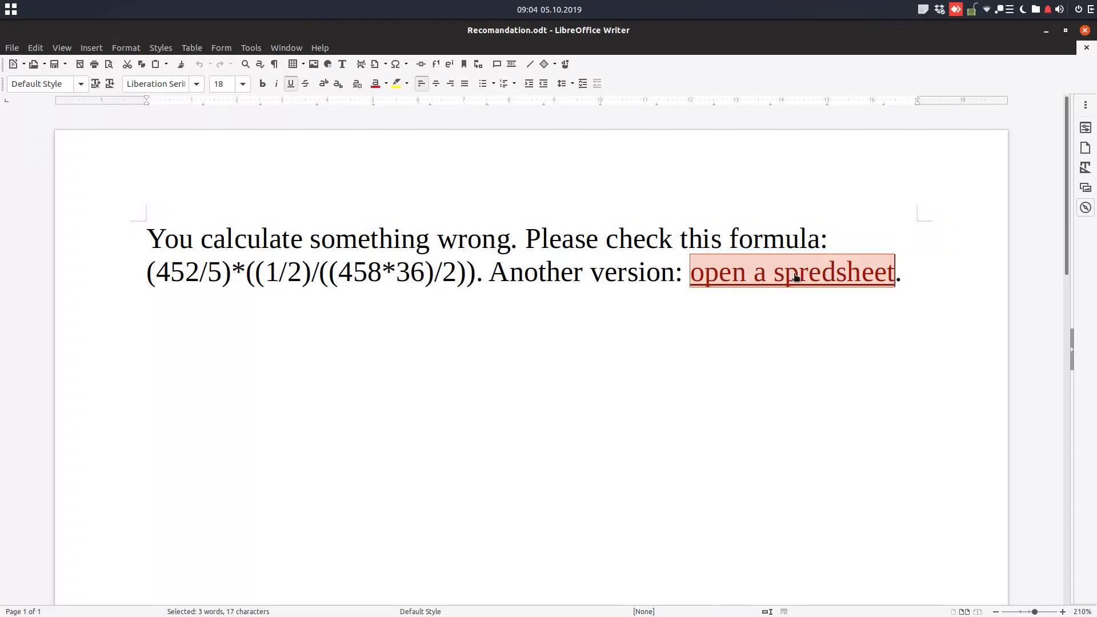
mouse_move(805, 286)
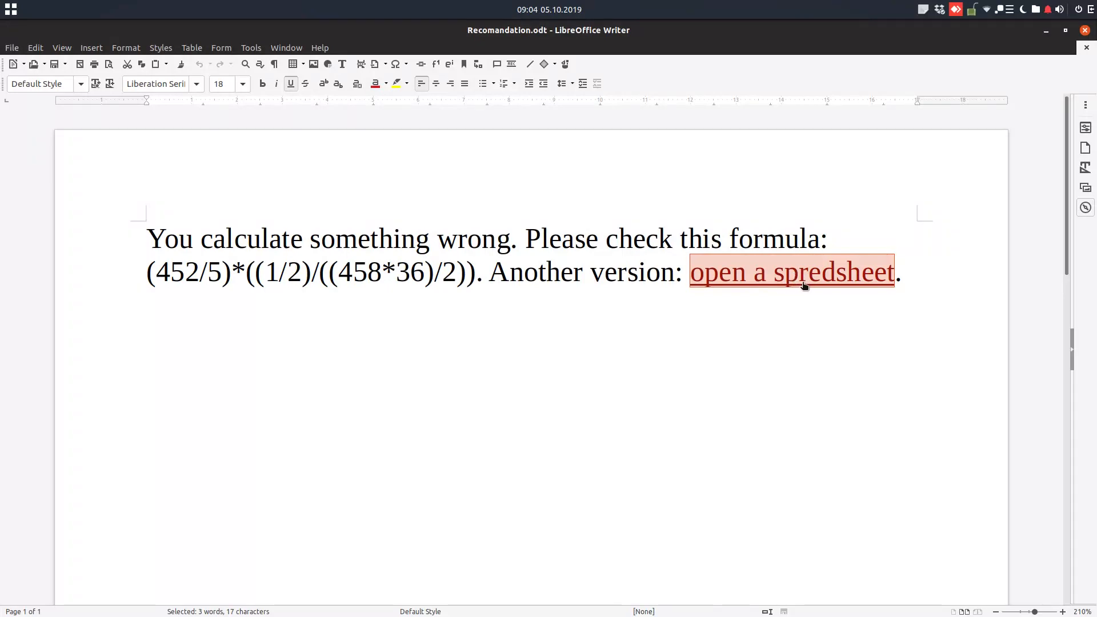
Re-enable 'Ctrl-click required to follow hyperlinks' in the security options.
click(273, 64)
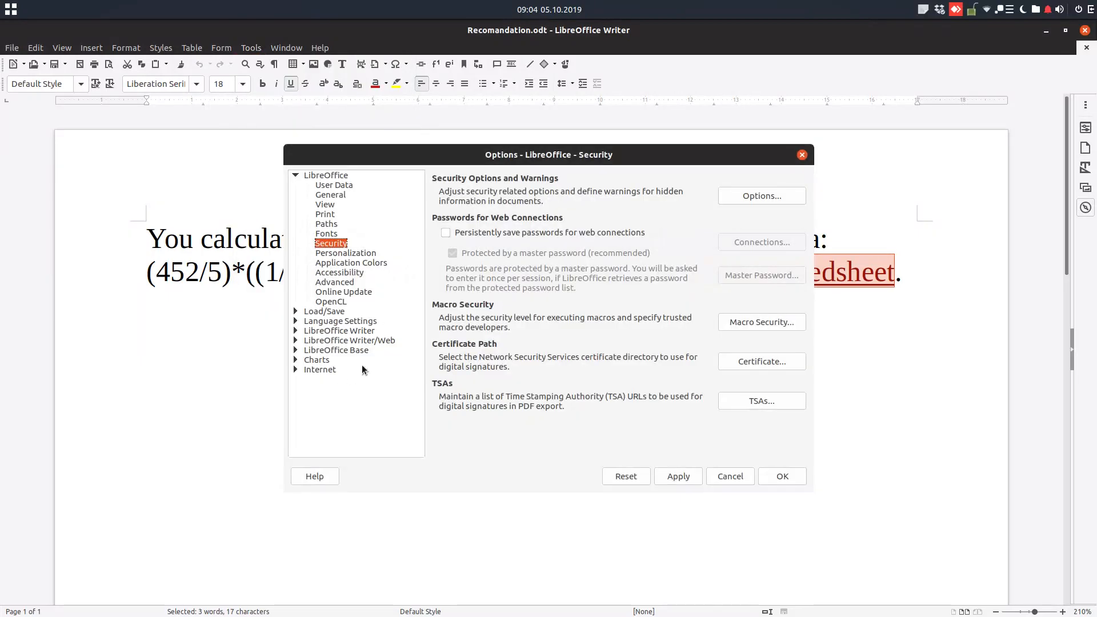
click(760, 196)
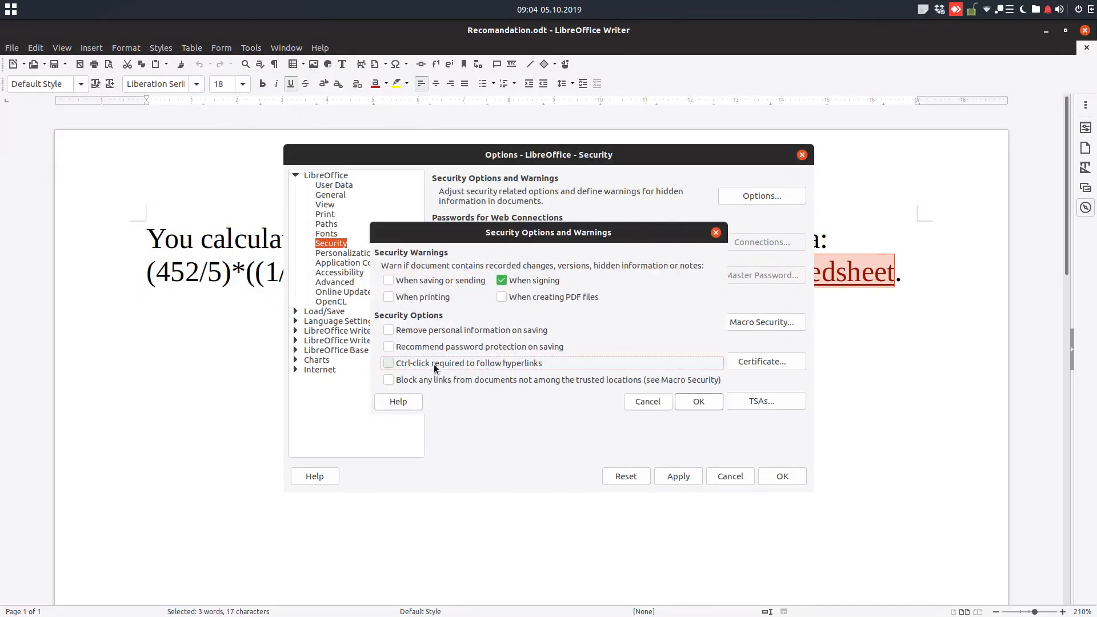
click(698, 401)
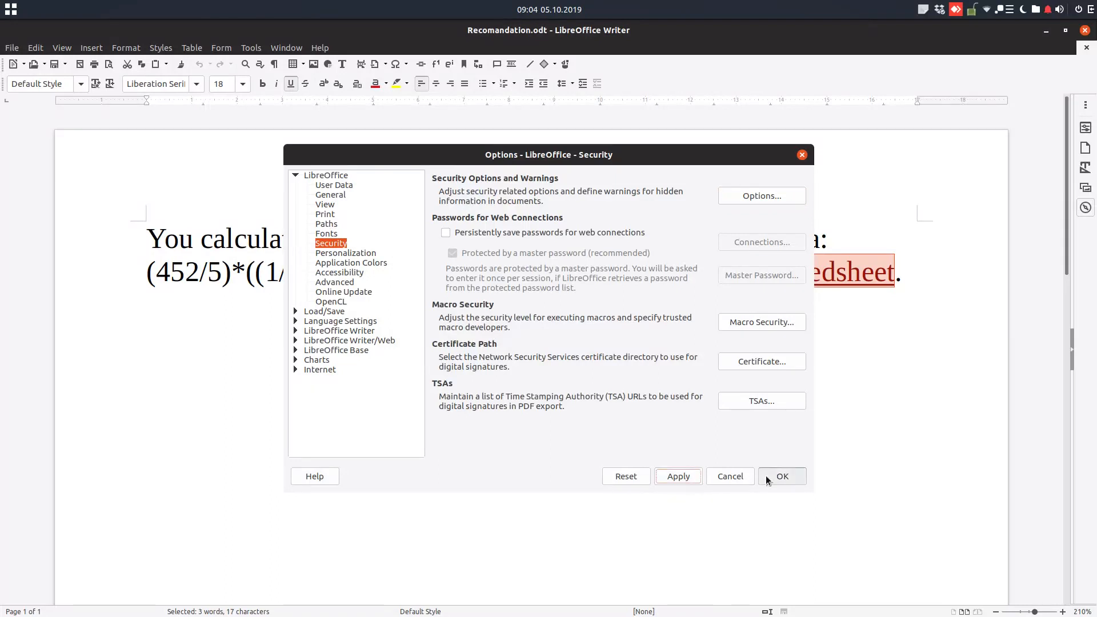
click(782, 476)
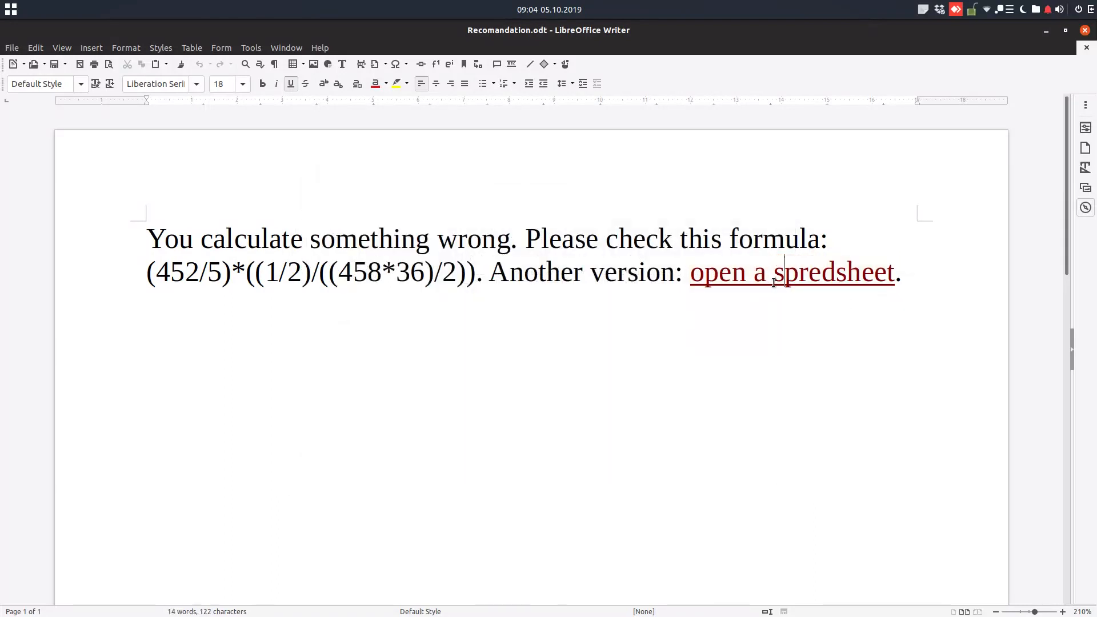
Delete 'a' and its extra space from the link, then locate the 'spredsheet' misspelling.
key(BackSpace)
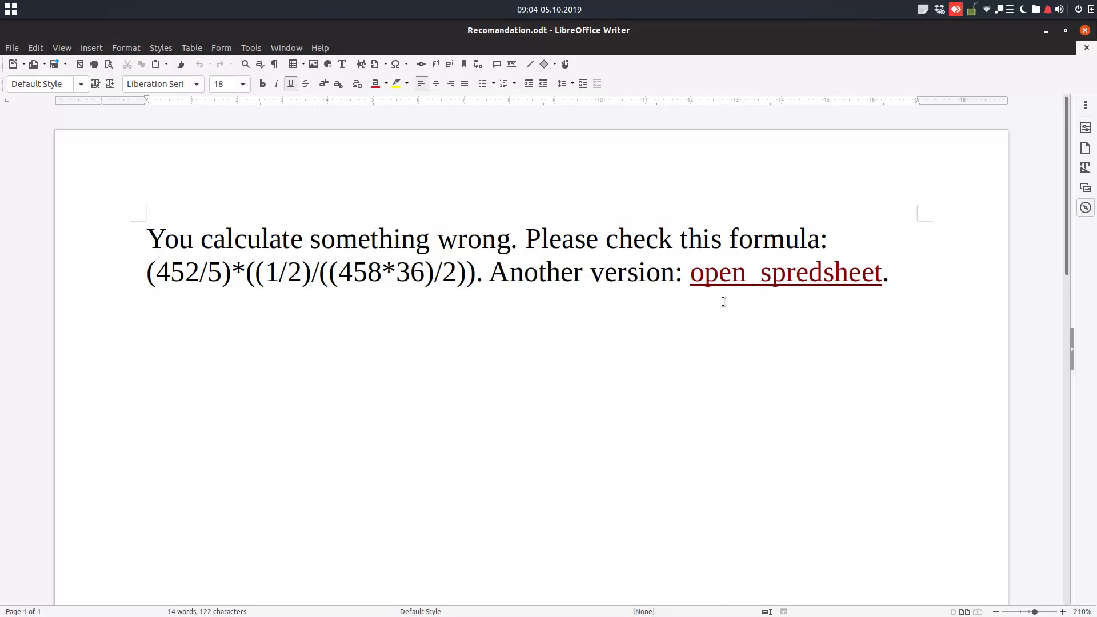
key(BackSpace)
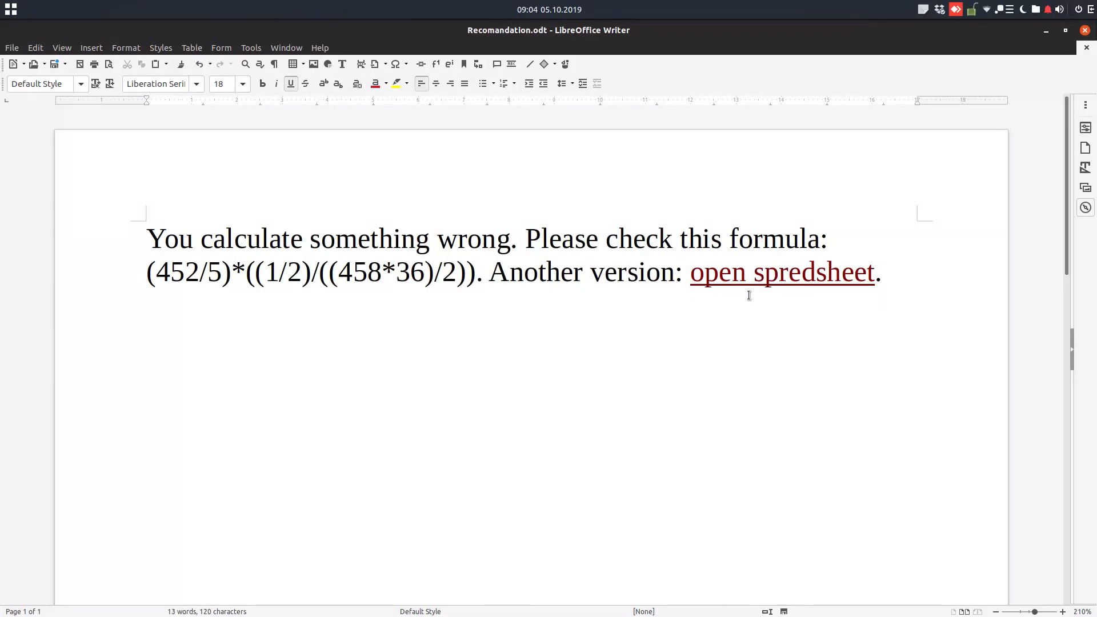
click(749, 272)
text(a)
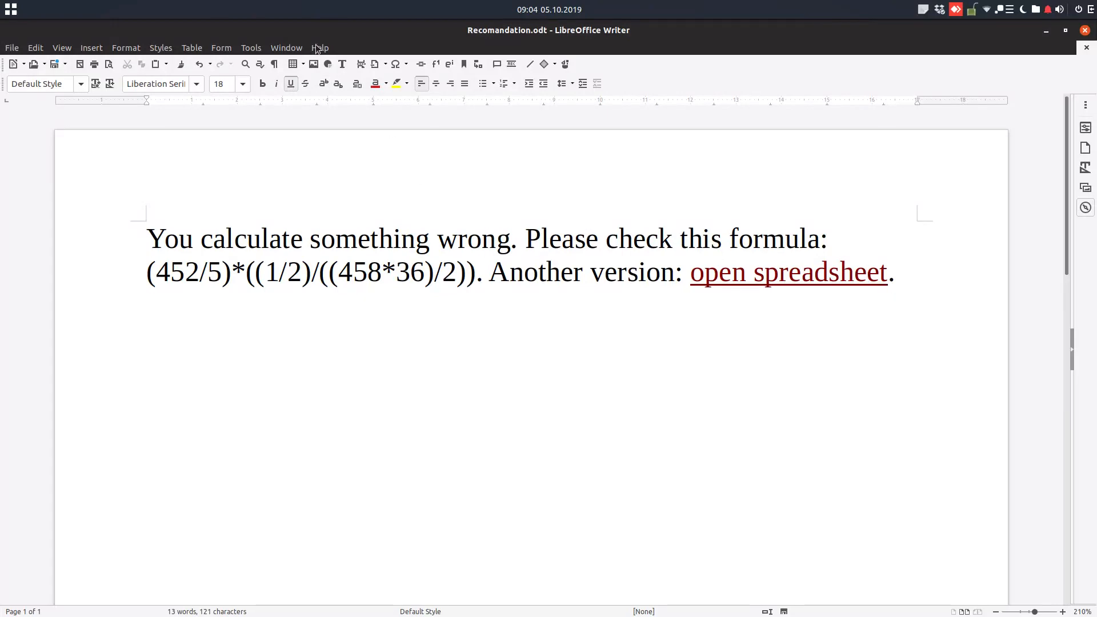
click(319, 48)
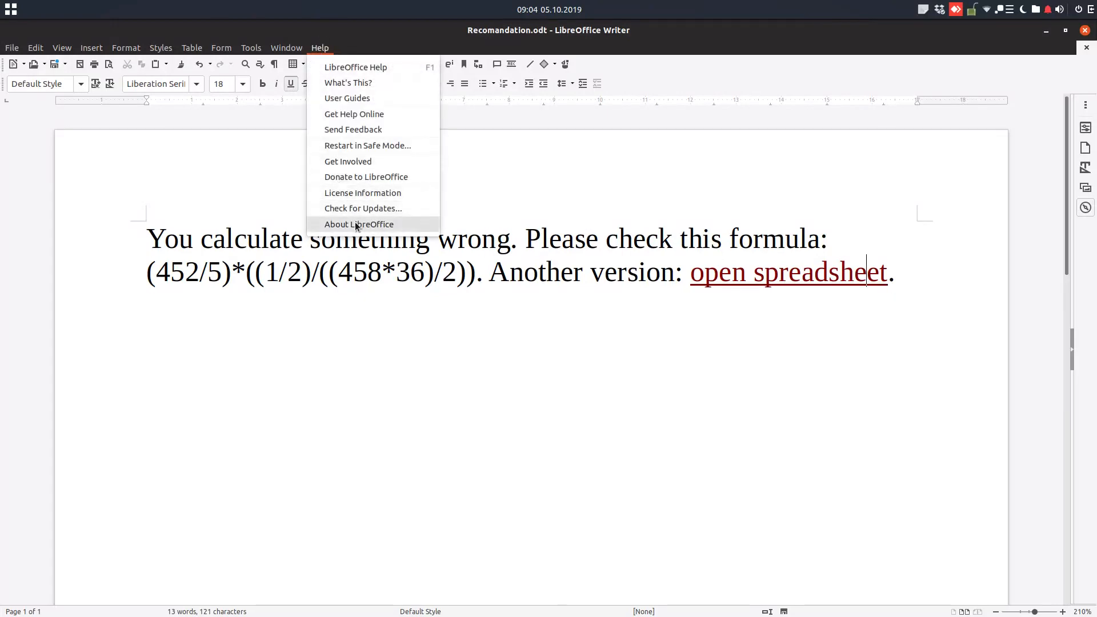